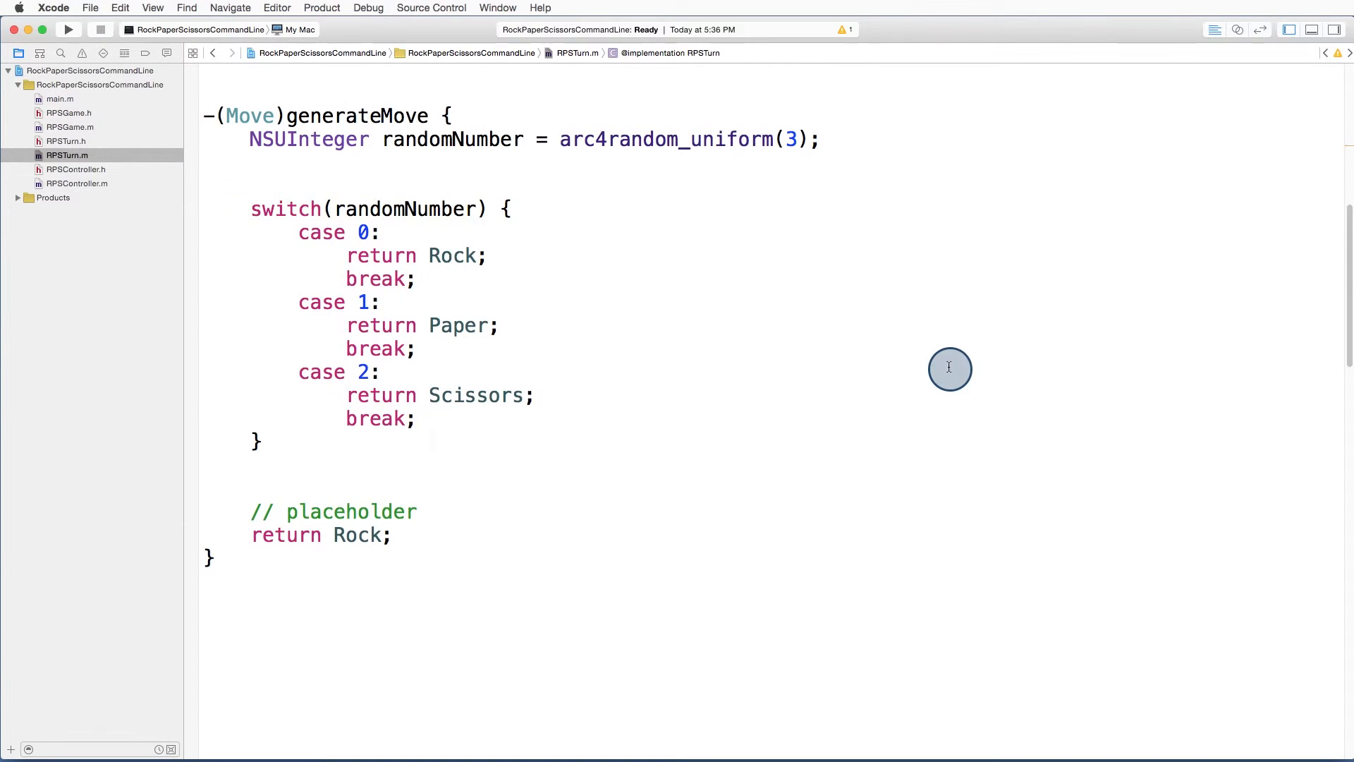
Step: Add a default case after case 2 in generateMove and check RPSTurn.h's Move enum for Invalid
double_click(285, 208)
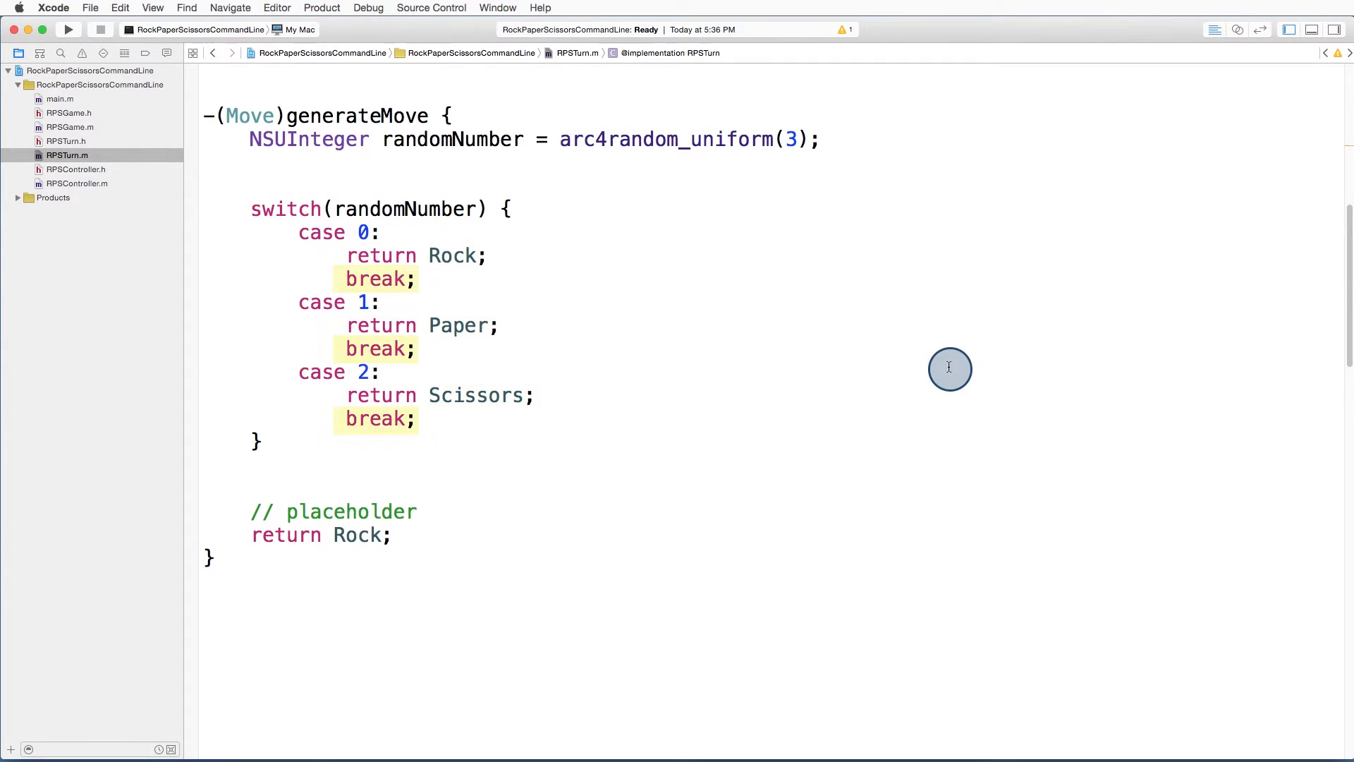
double_click(378, 278)
text(default:)
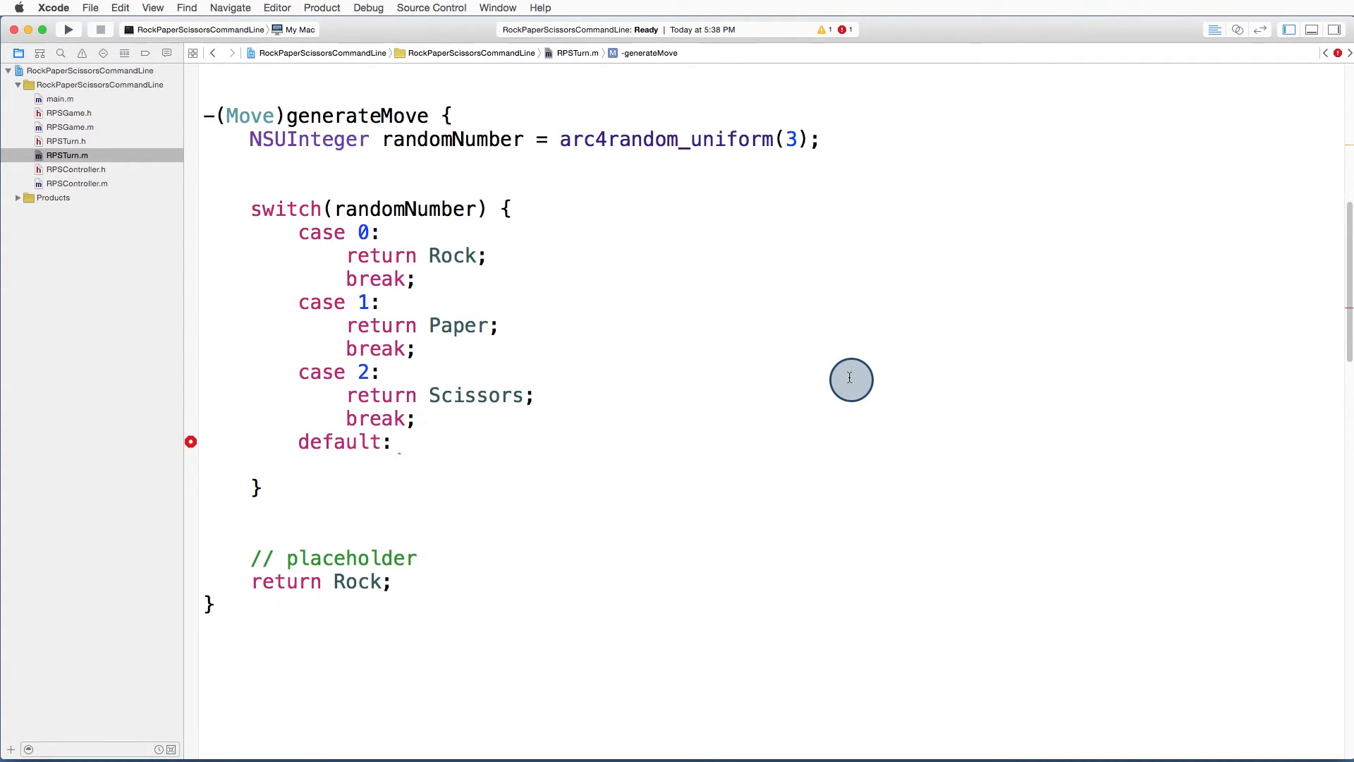
click(66, 141)
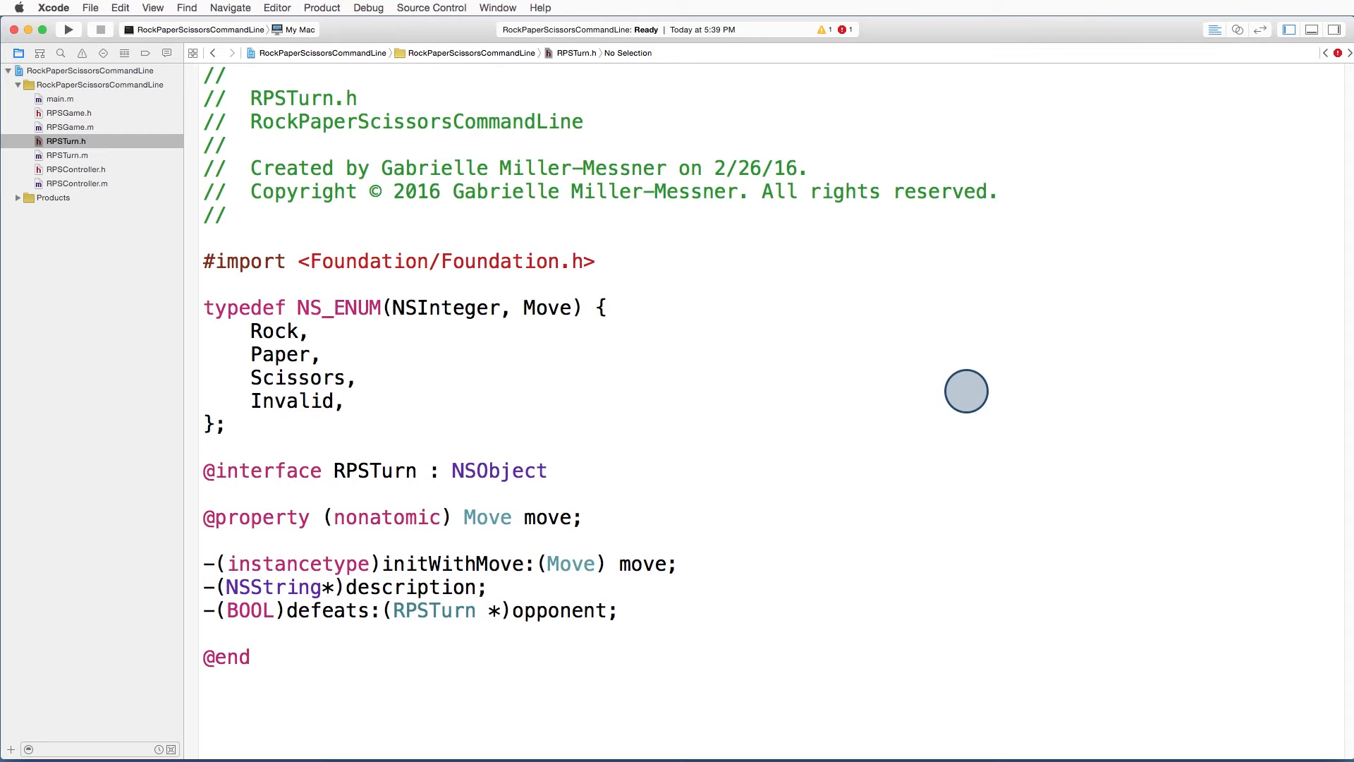
click(66, 155)
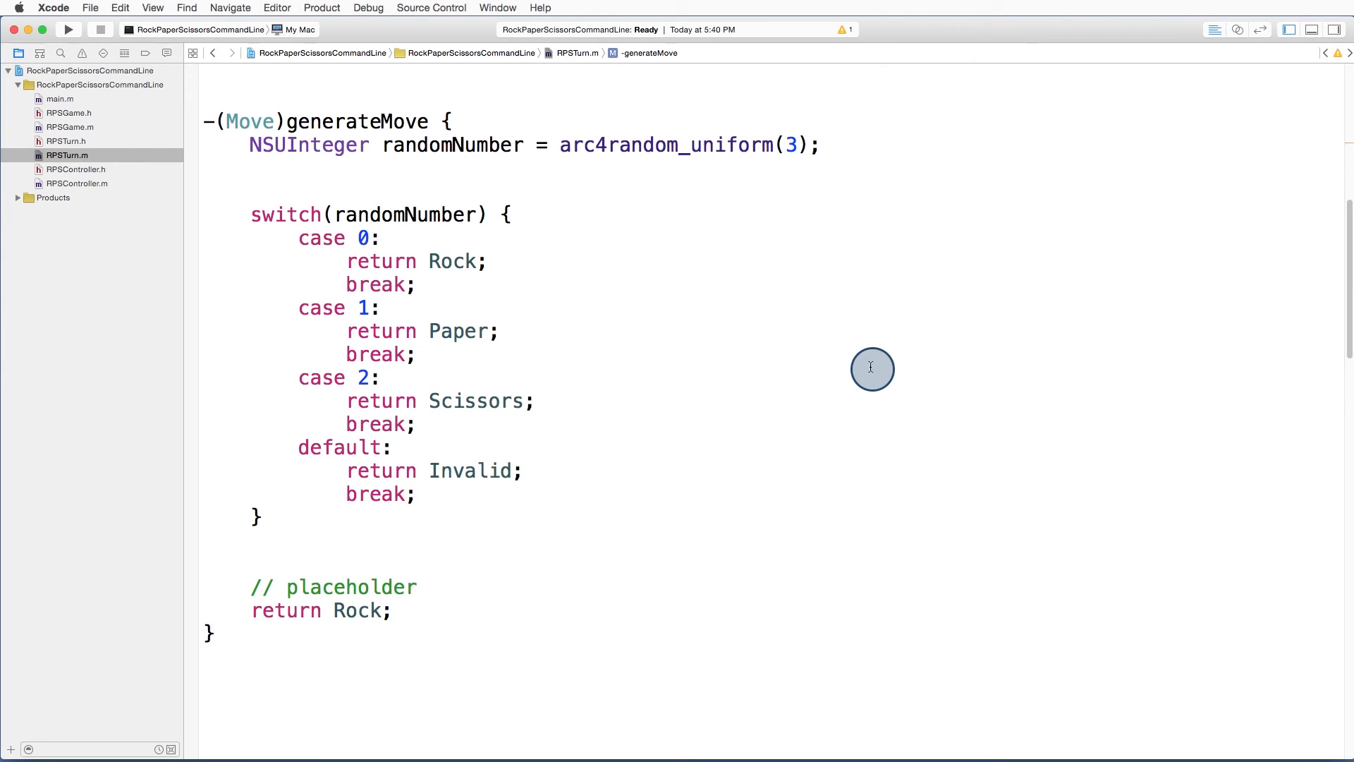
Step: Select the break in the default case, which returns Invalid
double_click(376, 493)
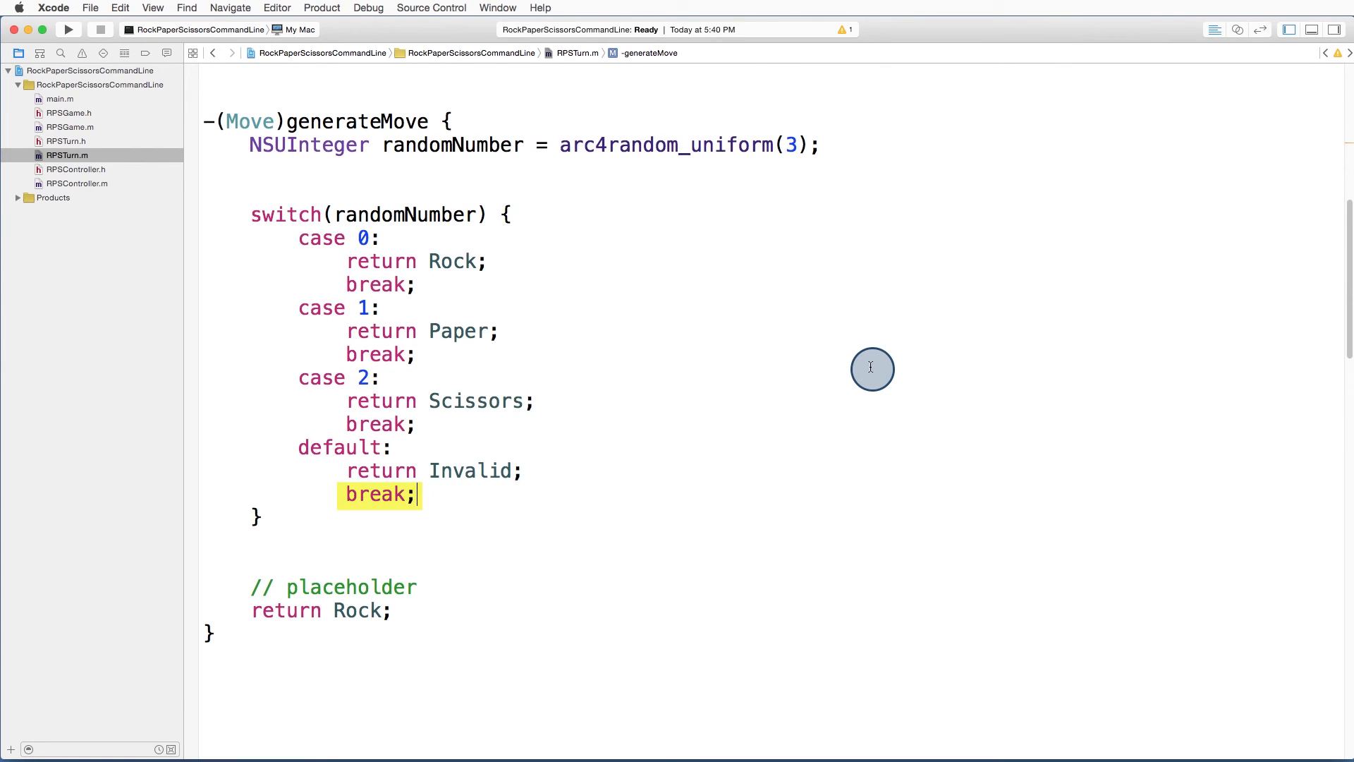